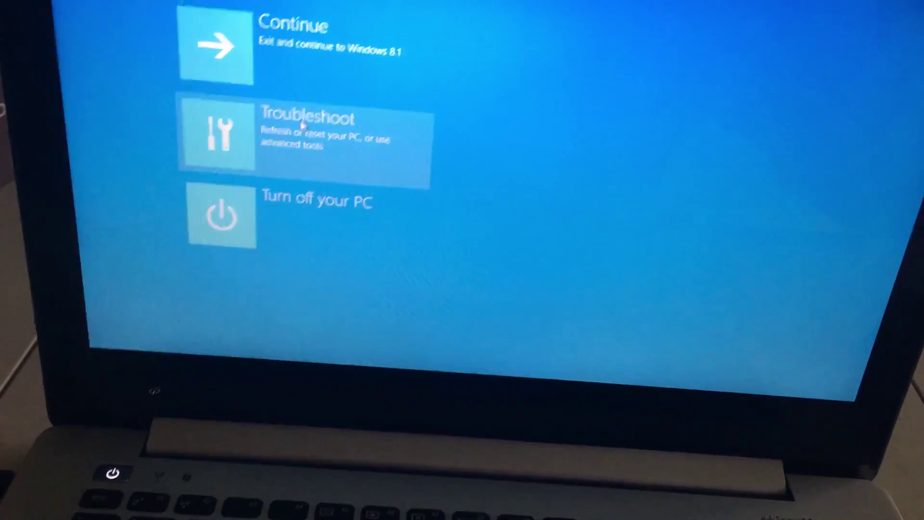
# Step: Choose Troubleshoot to reach the Refresh, Reset and Advanced options
pyautogui.click(304, 140)
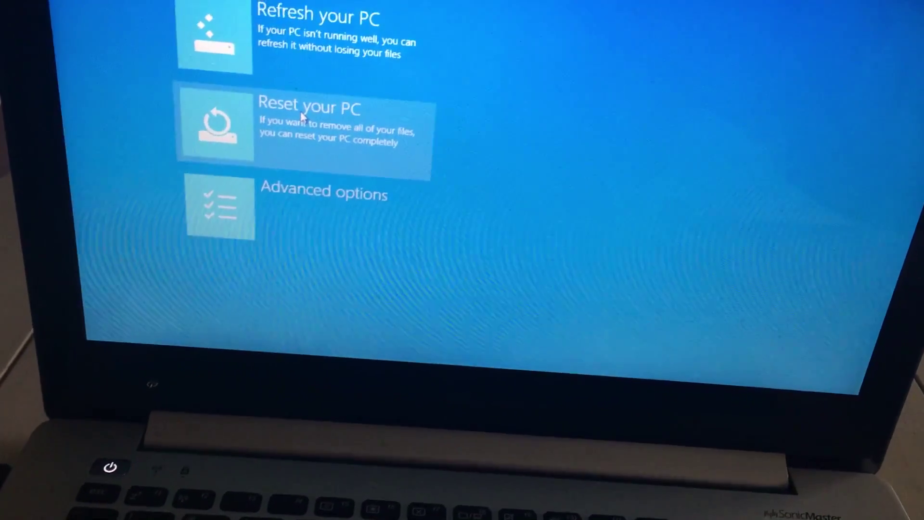
pyautogui.click(306, 125)
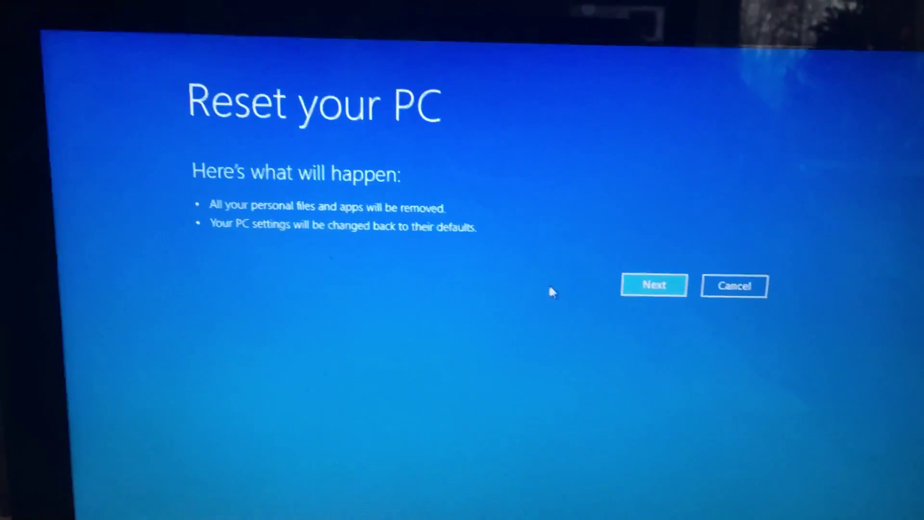
# Step: Accept the Reset your PC summary to reach the remove-files-or-clean-drive choice
pyautogui.click(655, 285)
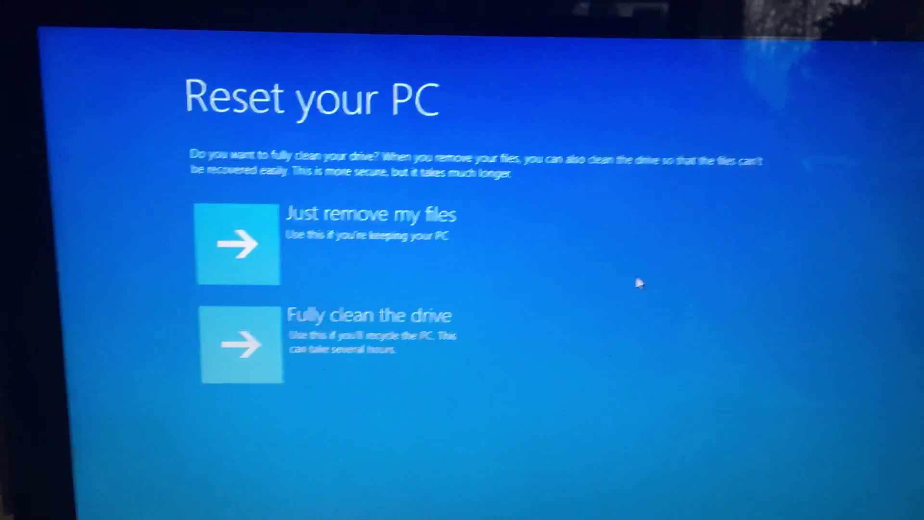